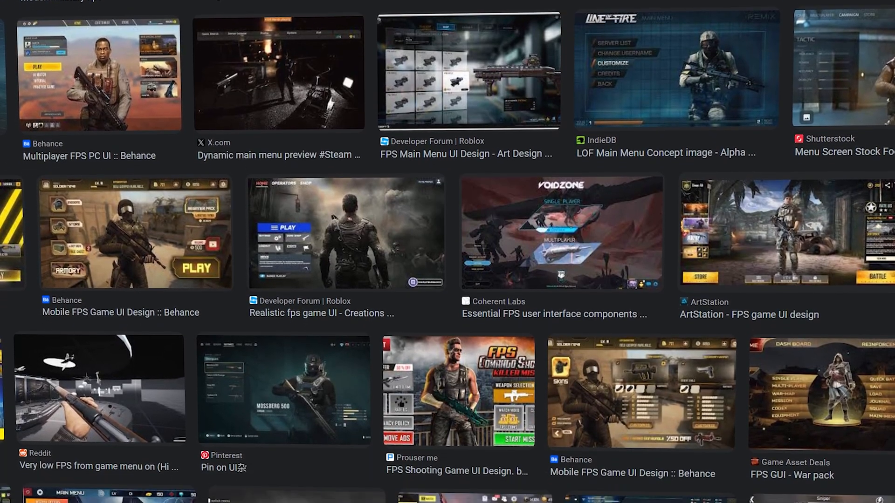
Browse FPS game main menu designs in Google Images for reference
left_click(227, 494)
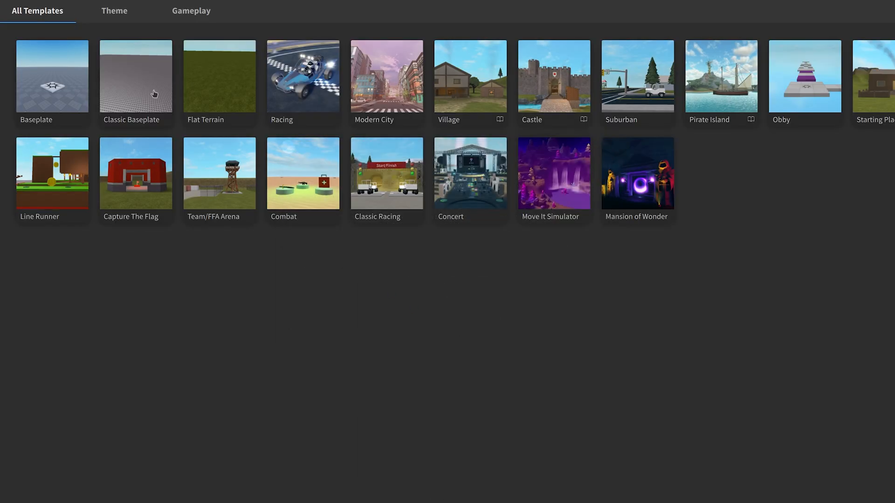
Start a Classic Baseplate place, insert a Frame into the ScreenGui and resize it
double_click(136, 77)
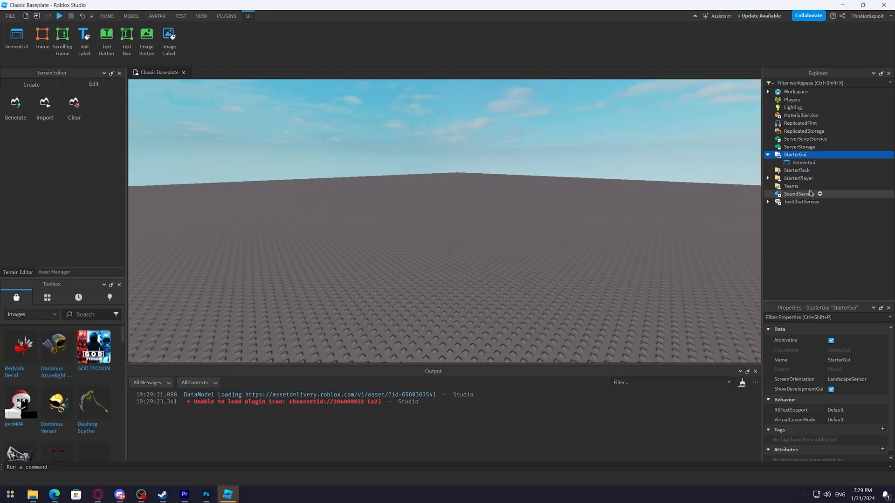
left_click(856, 162)
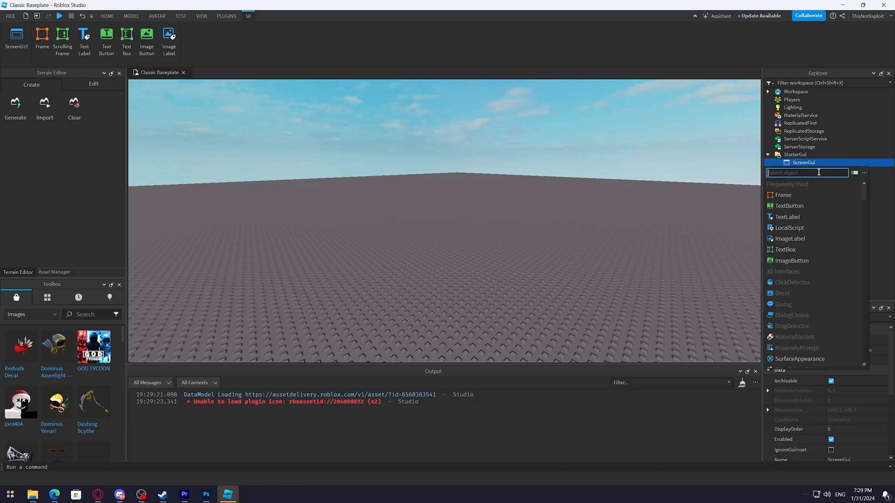
left_click(783, 195)
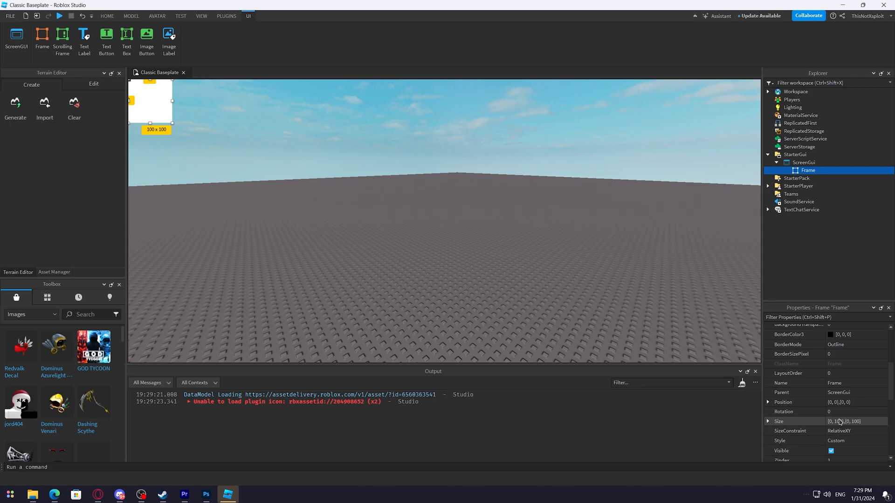
left_click(850, 421)
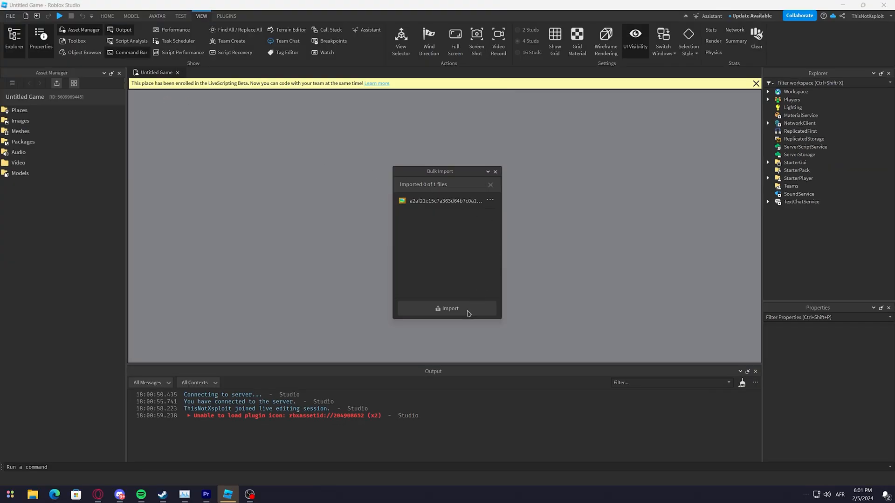
Import the queued image and set the Overlay's ImageTransparency to about 0.57
left_click(446, 308)
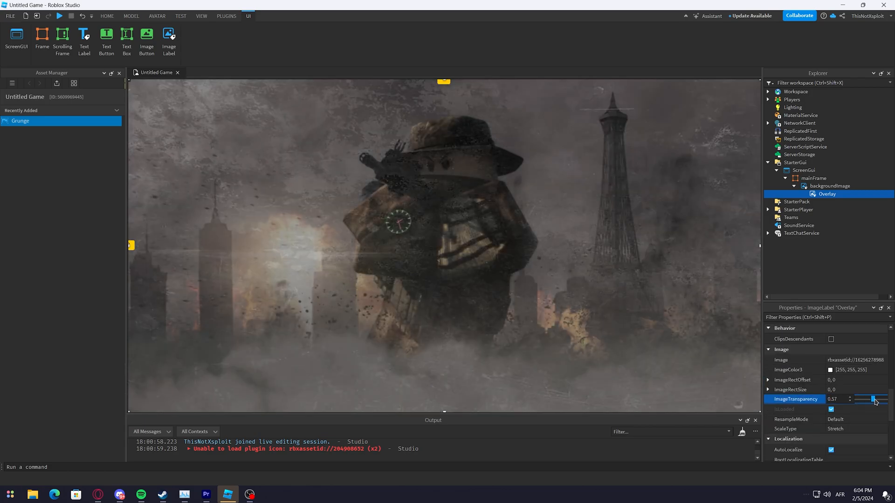
left_click(831, 370)
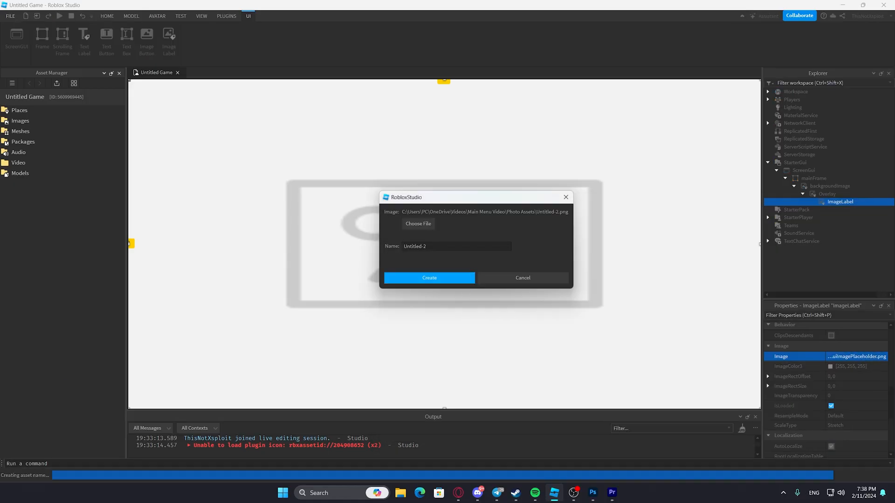
Trace 12 Frames over the reference image at 0.85 transparency and group them into 'temp'
left_click(429, 278)
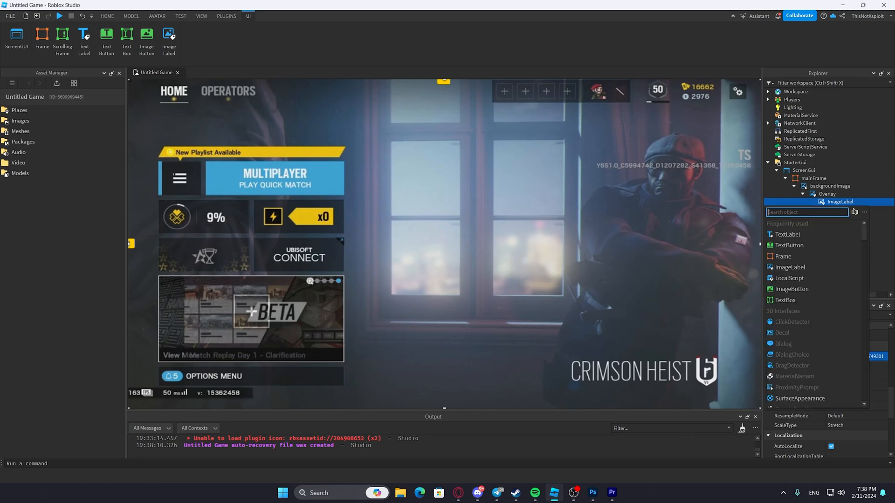
left_click(783, 256)
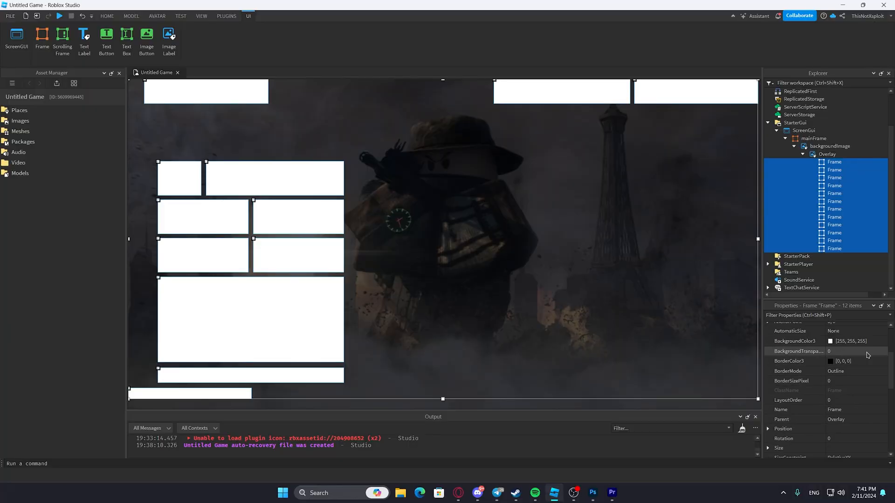
left_click(845, 354)
type(".85")
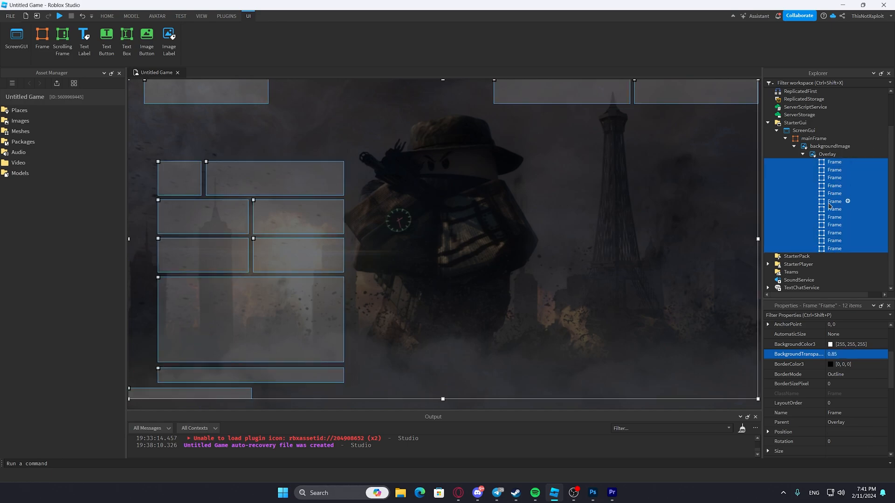
left_click(834, 177)
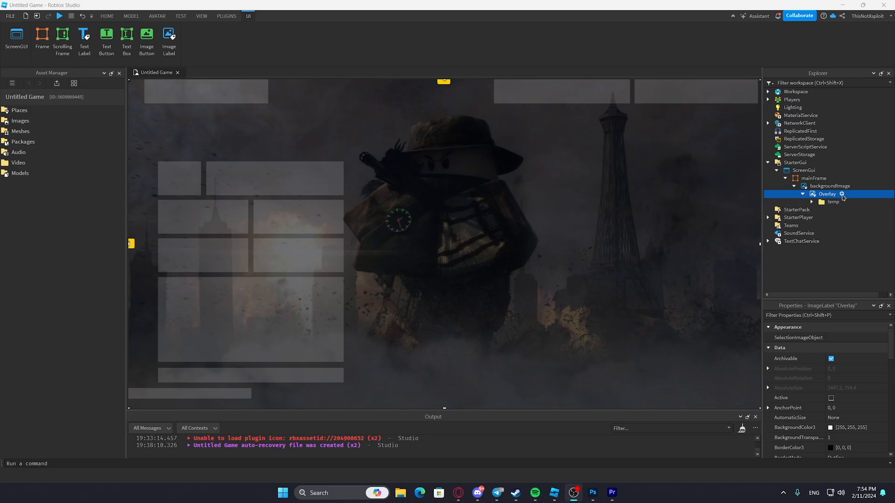
Add a Party frame with four ImageButtons, Rank/Coins/Gems labels and a top-right settings button
left_click(841, 193)
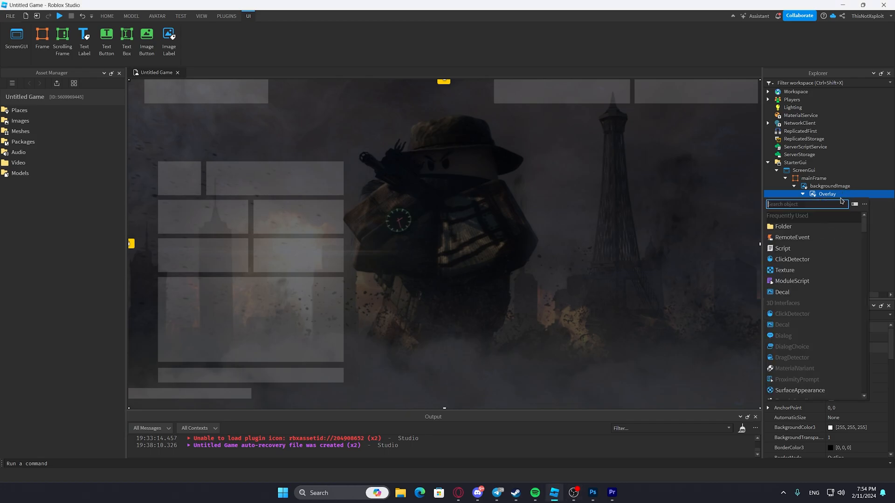
mouse_move(810, 270)
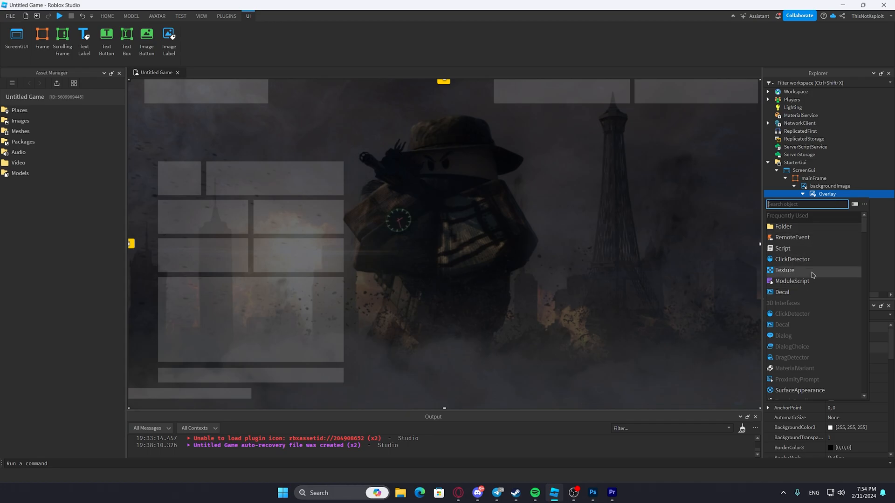
mouse_move(793, 281)
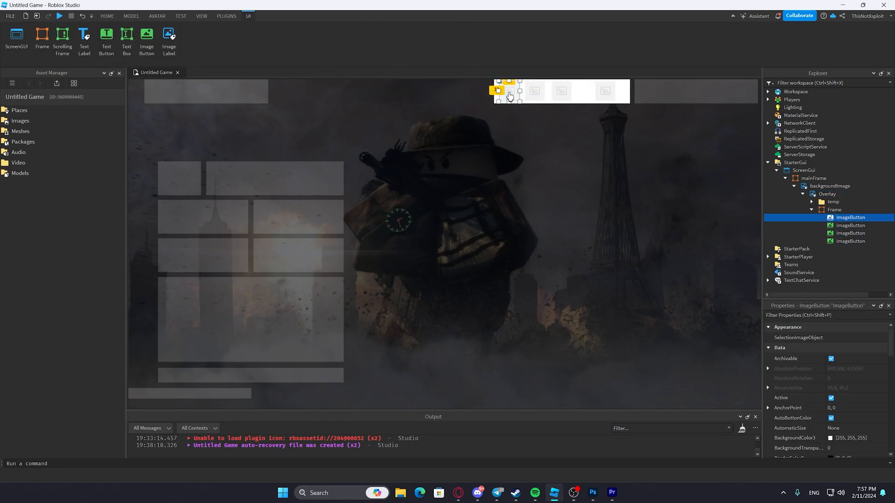
left_click(832, 370)
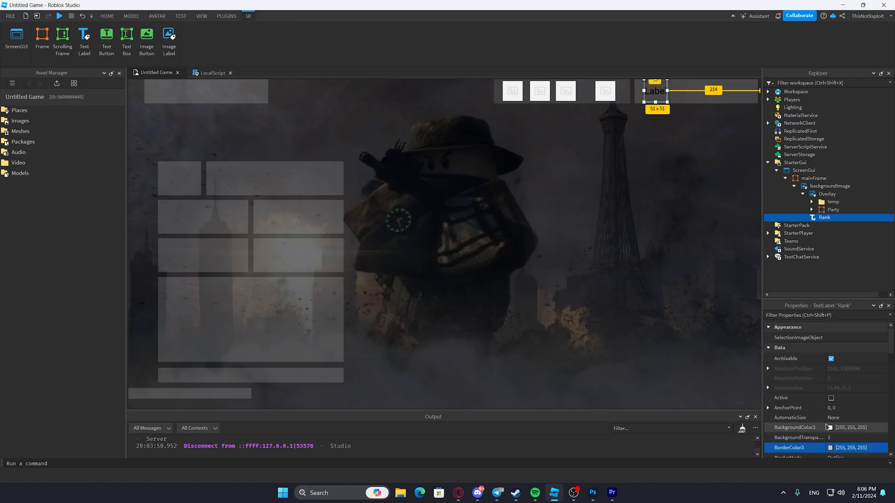
scroll("down", 3)
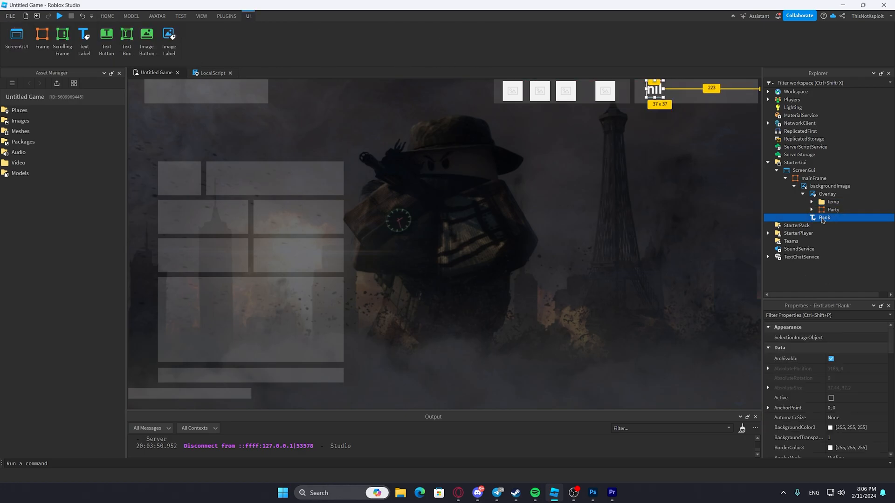
left_click(825, 225)
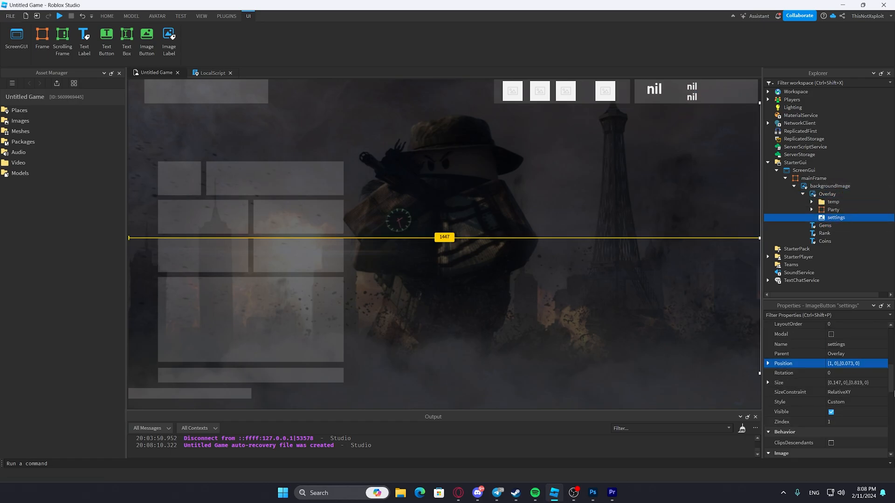
left_click(824, 225)
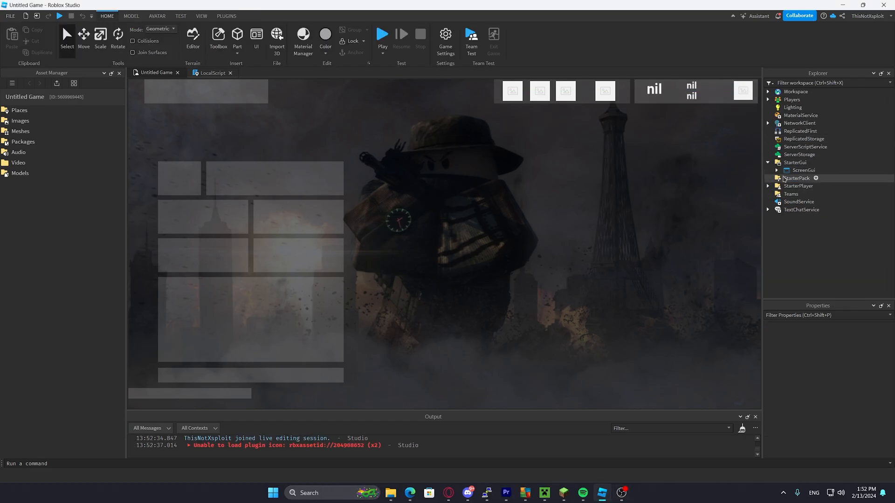
Label the play button 'PLAY' in white Highway Gothic with a 'Play Multiplayer Match' description
left_click(824, 217)
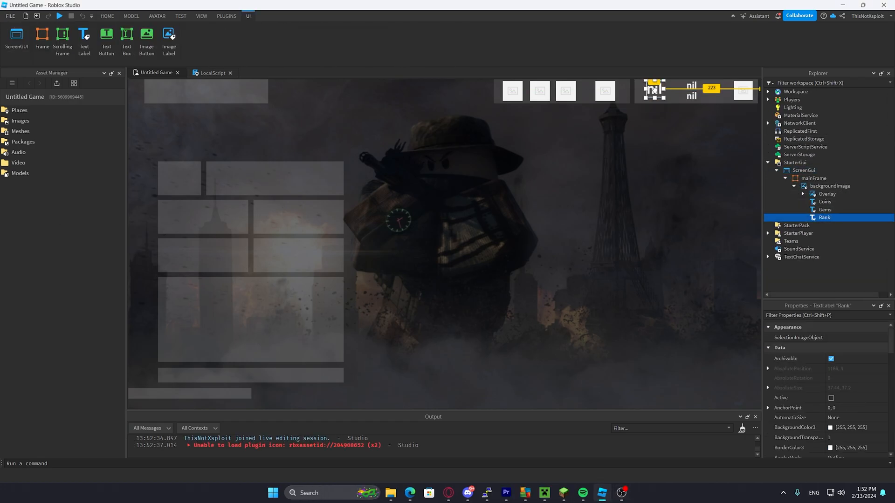
left_click(823, 209)
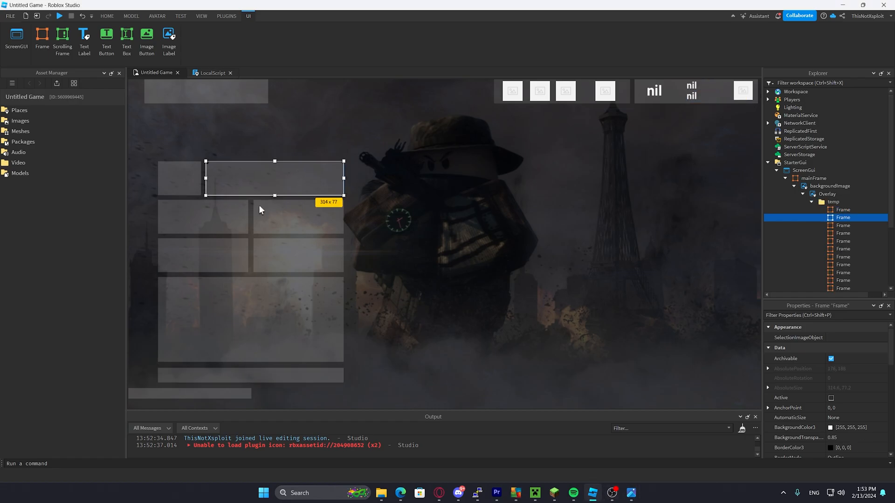
left_click(827, 193)
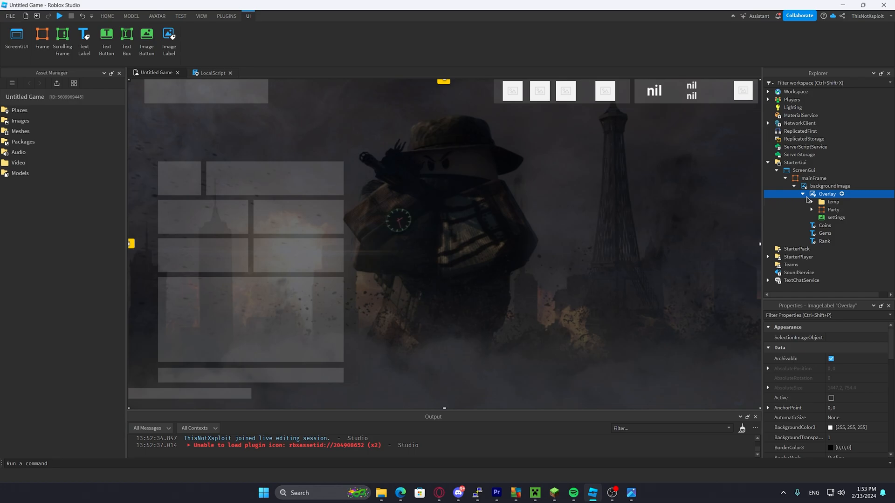
left_click(833, 209)
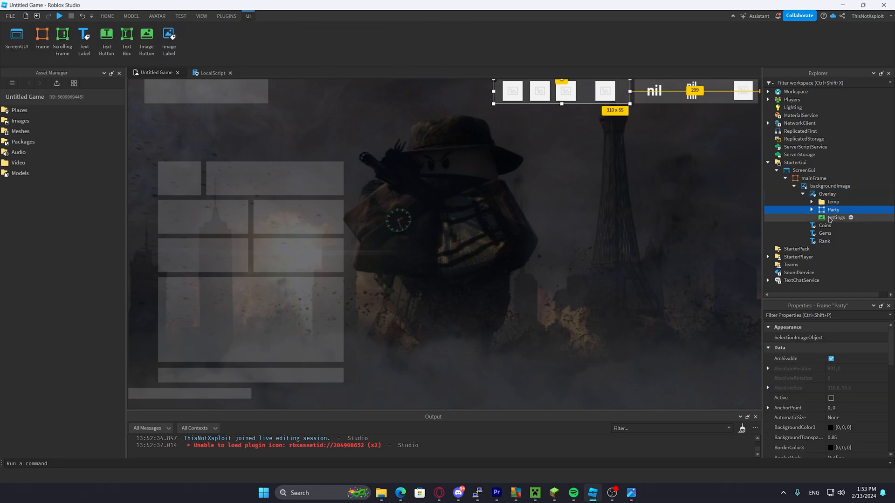
left_click(833, 380)
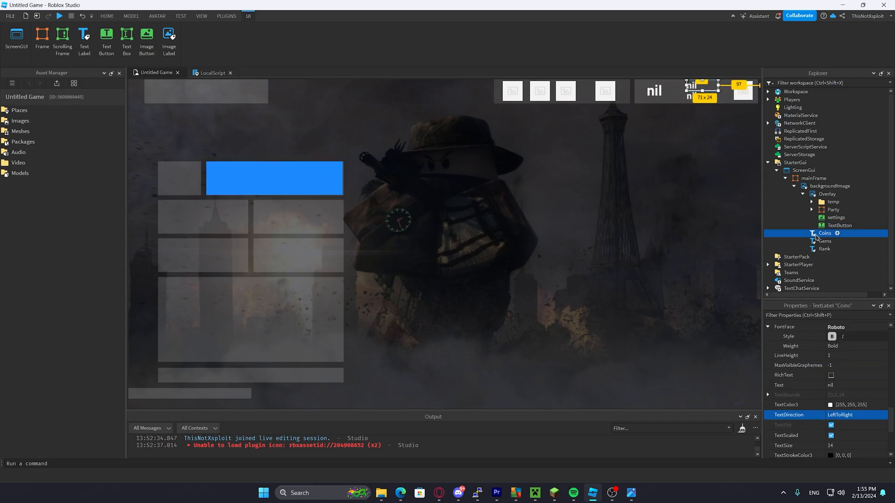
left_click(831, 405)
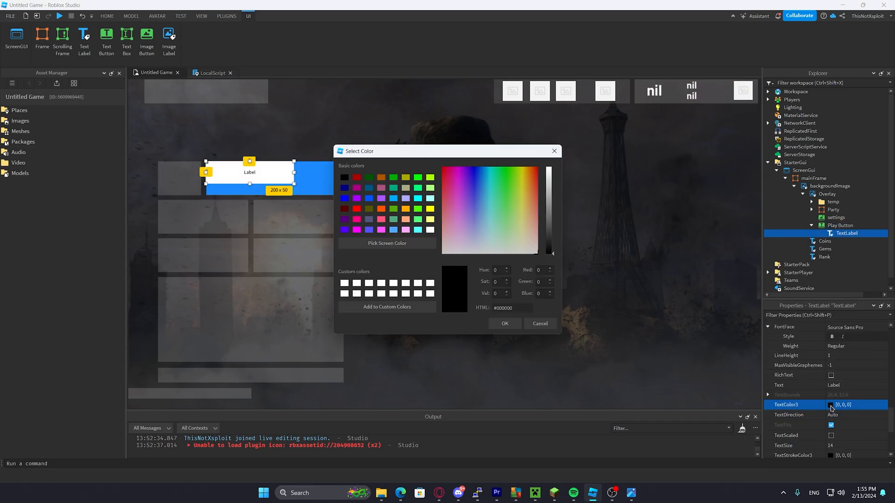
left_click(503, 323)
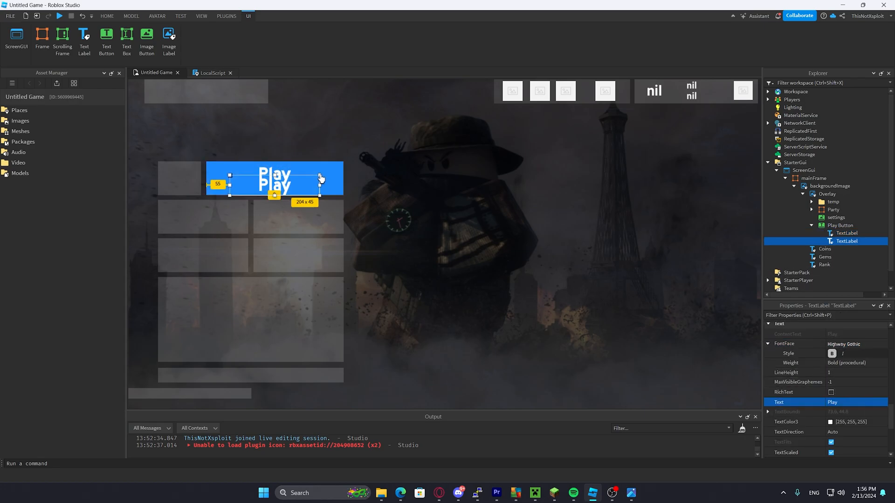
left_click(850, 364)
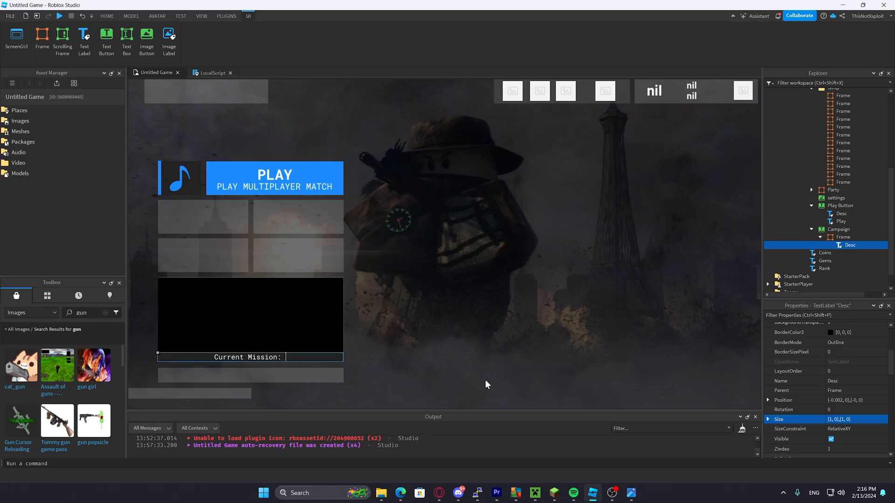
Set the campaign text to 'Current Mission: LOCKED' over a cat background with a padlock
left_click(833, 189)
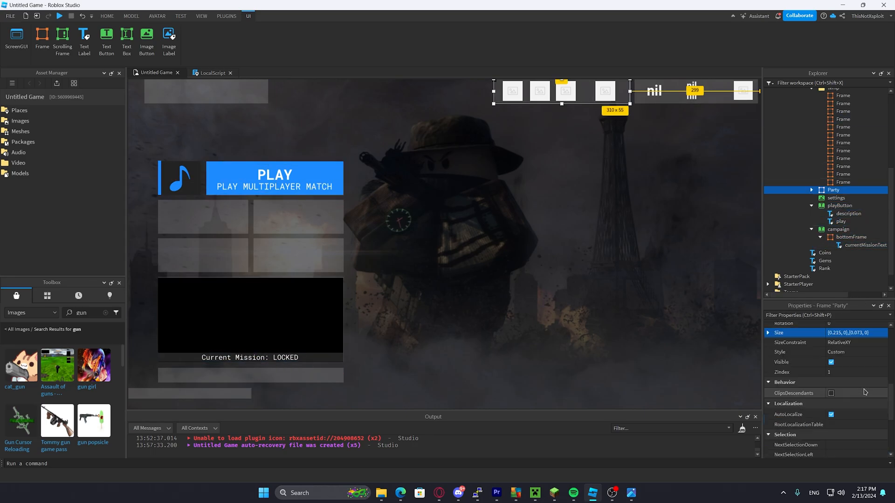
left_click(850, 253)
type("lock icon")
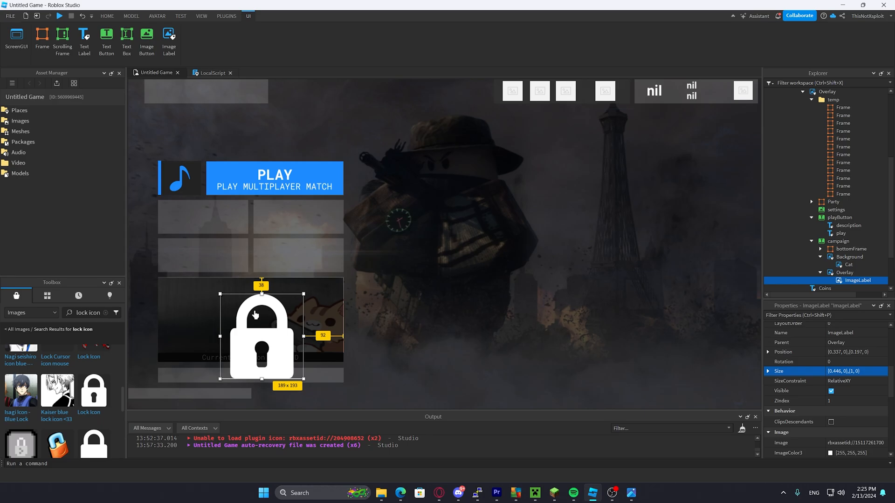
left_click(202, 217)
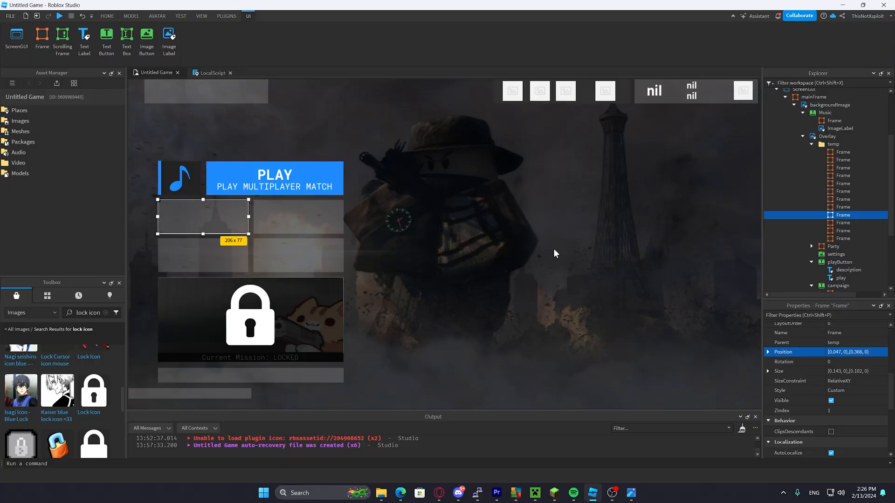
Add JOIN and INVITE buttons, HOME/LOBBY headings with underlines, options and ping labels
left_click(840, 239)
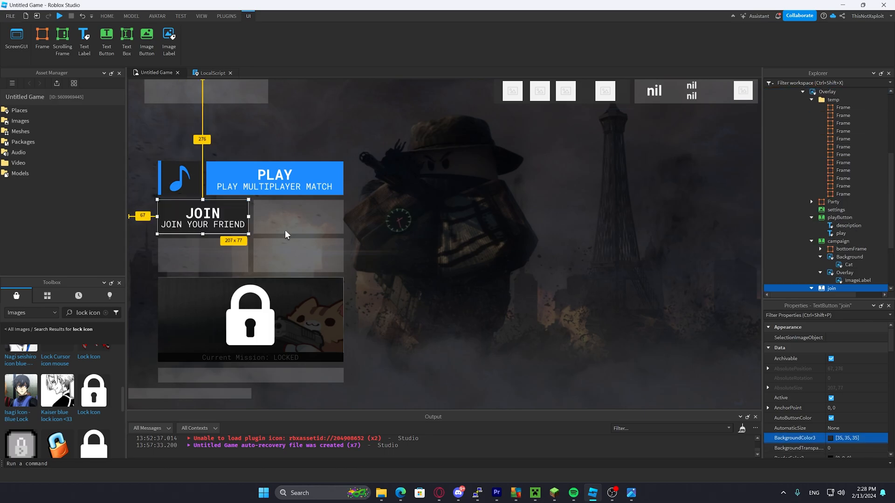
left_click(850, 240)
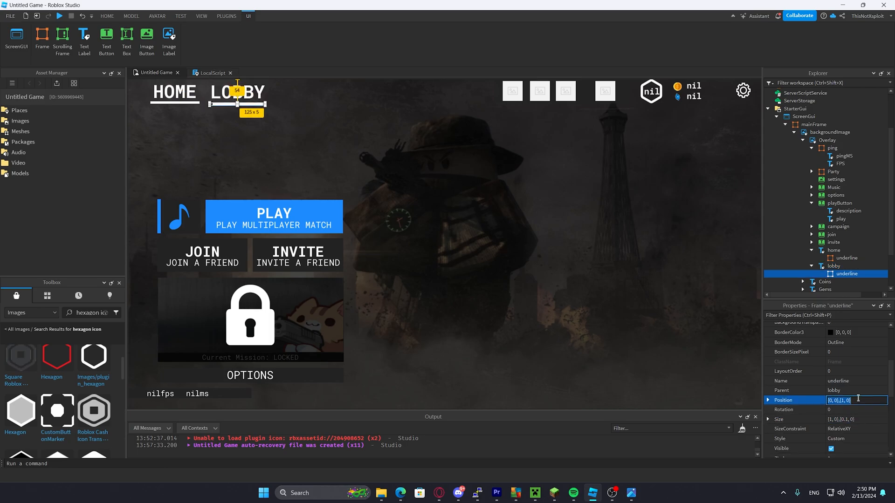
left_click(794, 117)
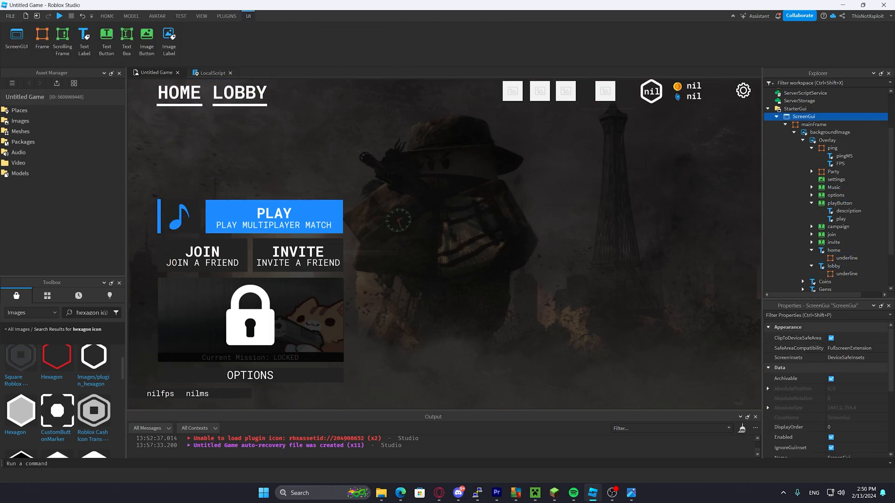
mouse_move(842, 218)
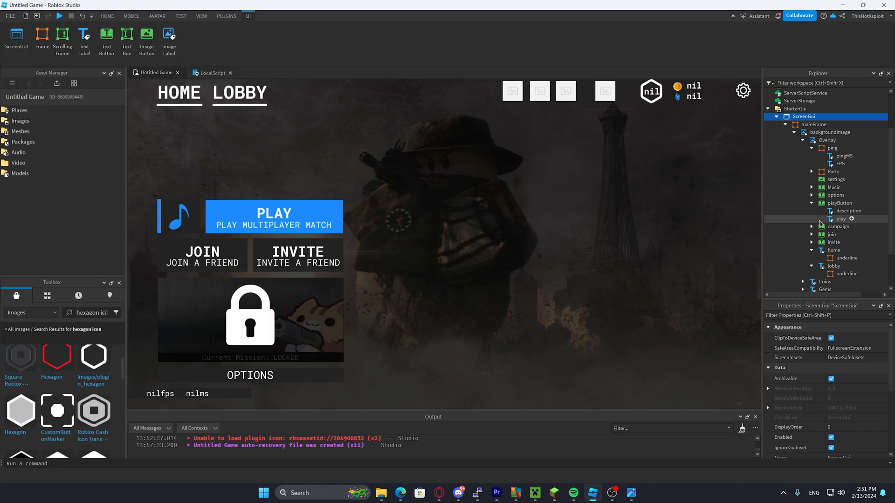
Playtest the menu twice, stopping after each run
left_click(181, 15)
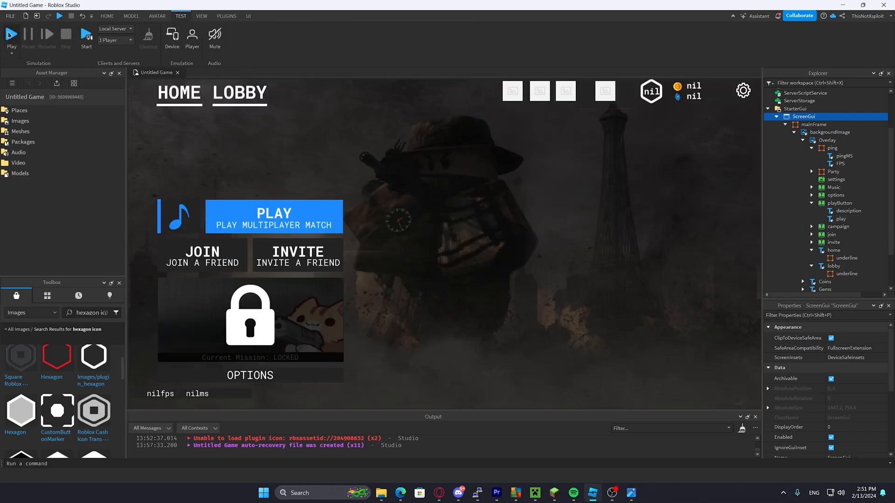
left_click(11, 36)
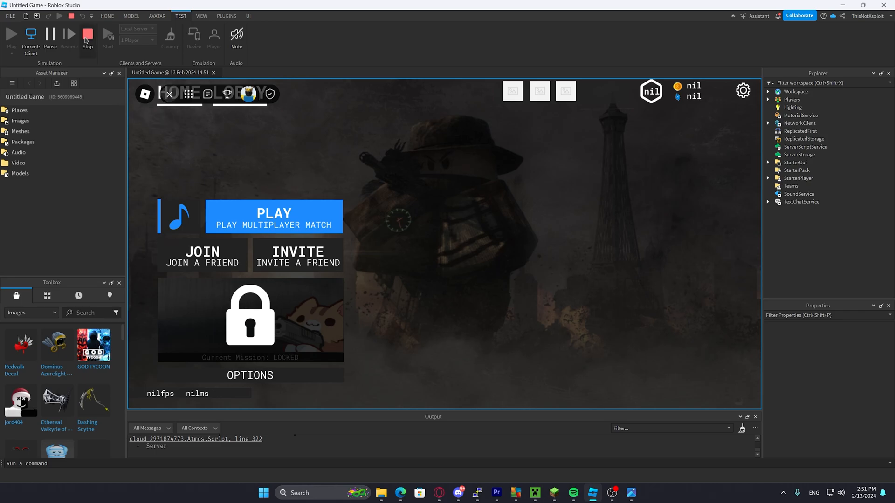
left_click(87, 36)
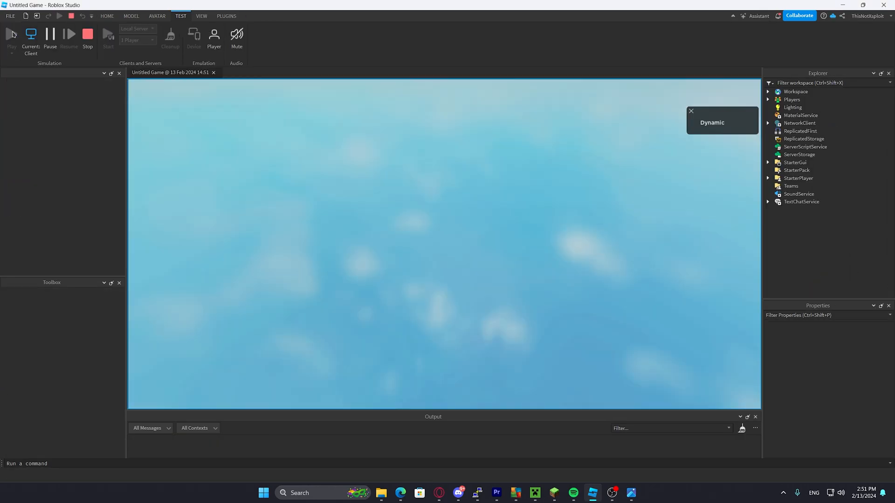
left_click(10, 34)
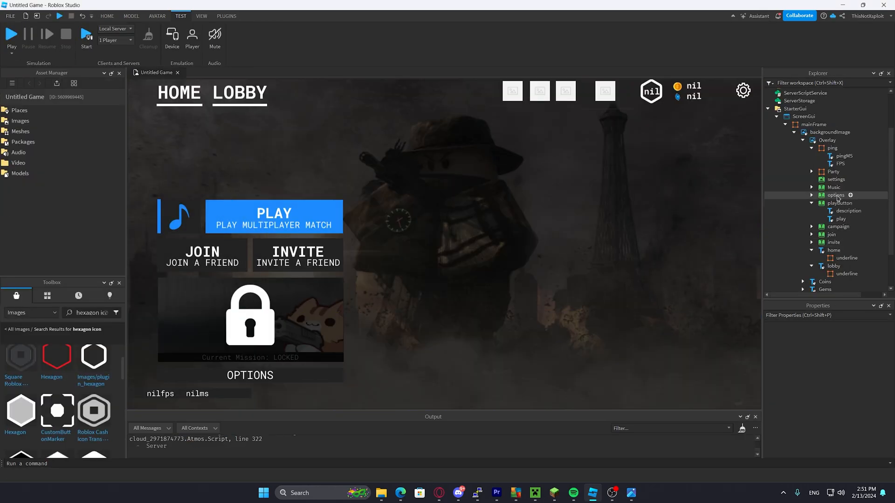
left_click(11, 36)
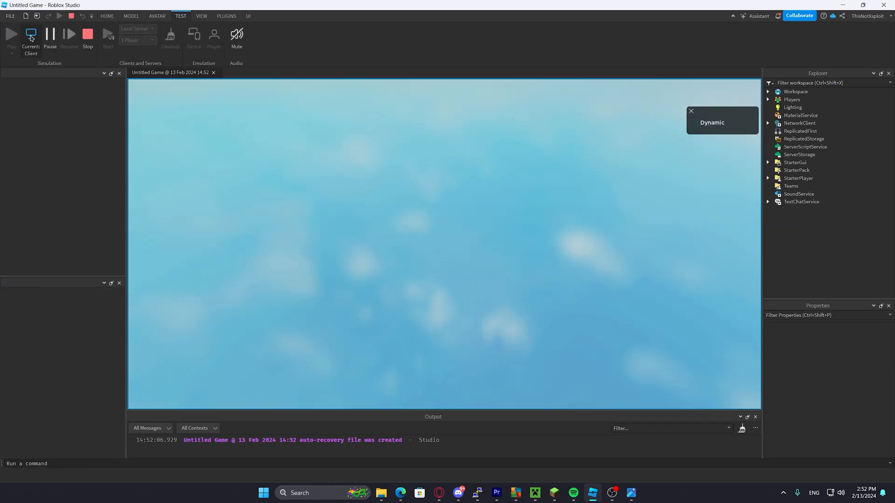
left_click(87, 37)
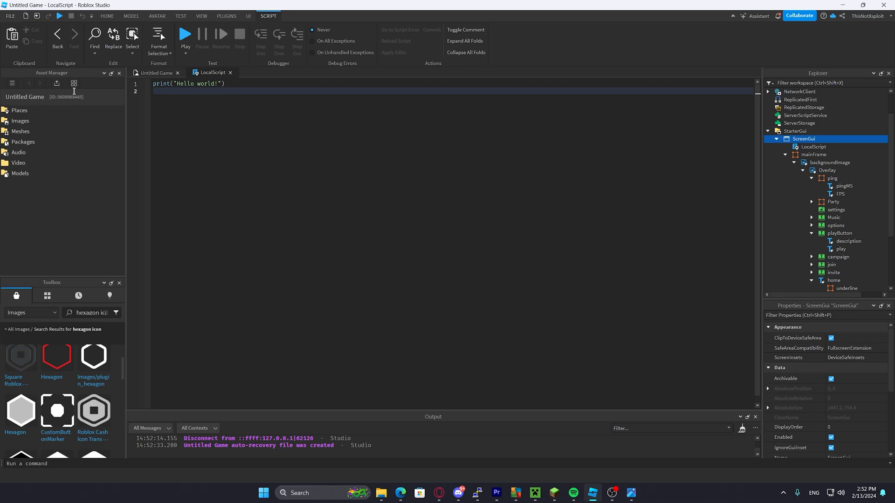
Close the script tab and insert a TextButton inside the HOME TextLabel
key("ctrl+a")
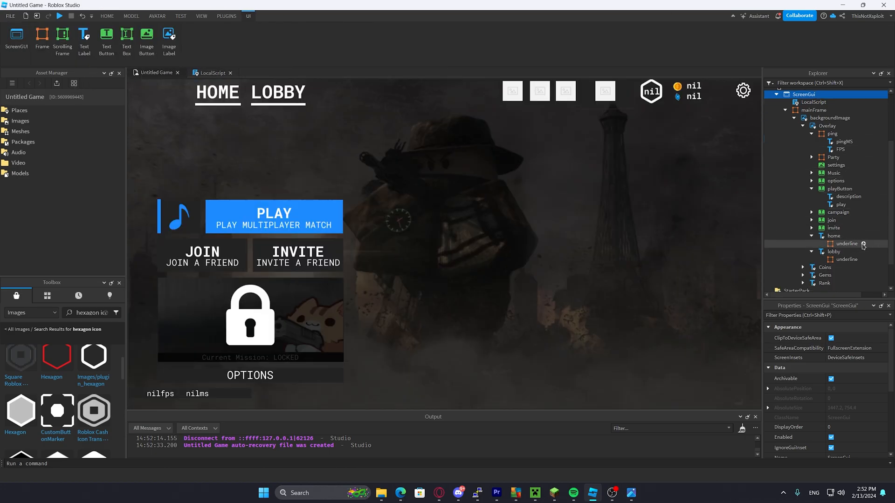
left_click(211, 72)
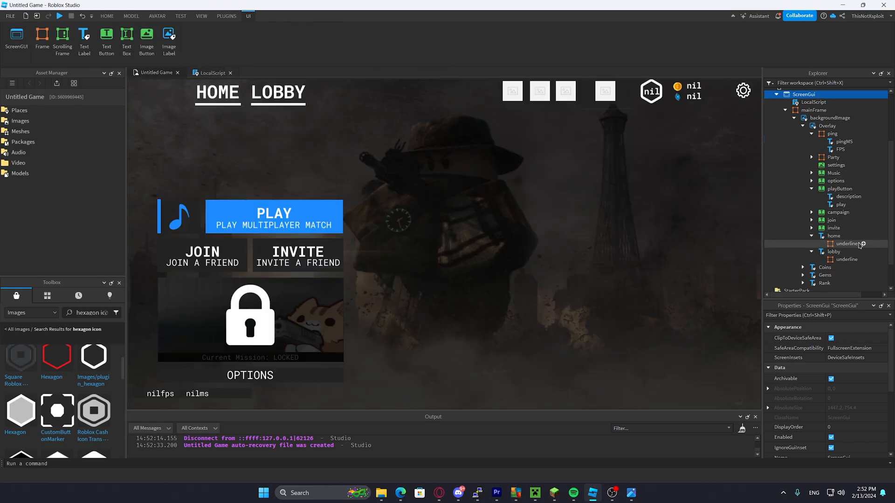
left_click(833, 236)
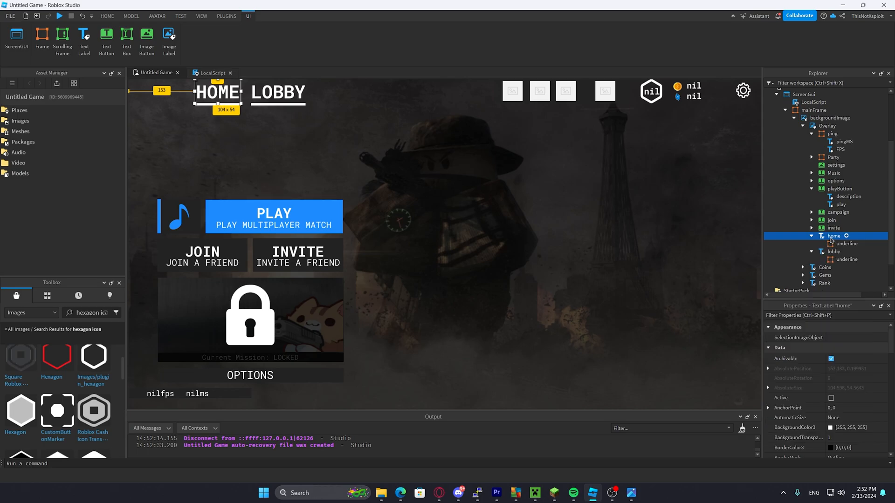
left_click(847, 236)
type("{1, 0},{1, 100}")
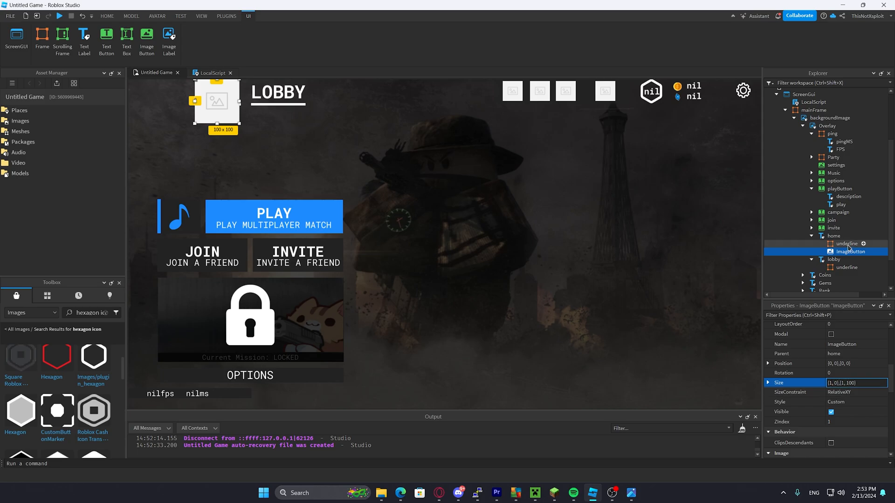
left_click(864, 243)
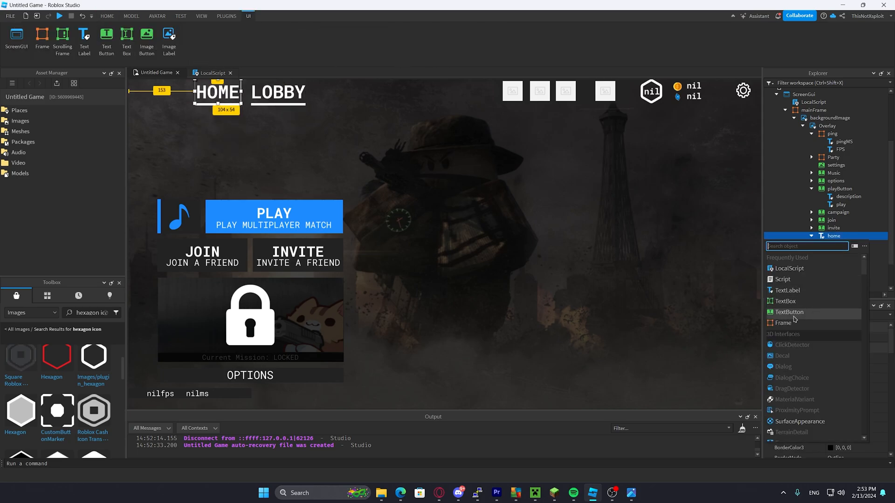
left_click(788, 312)
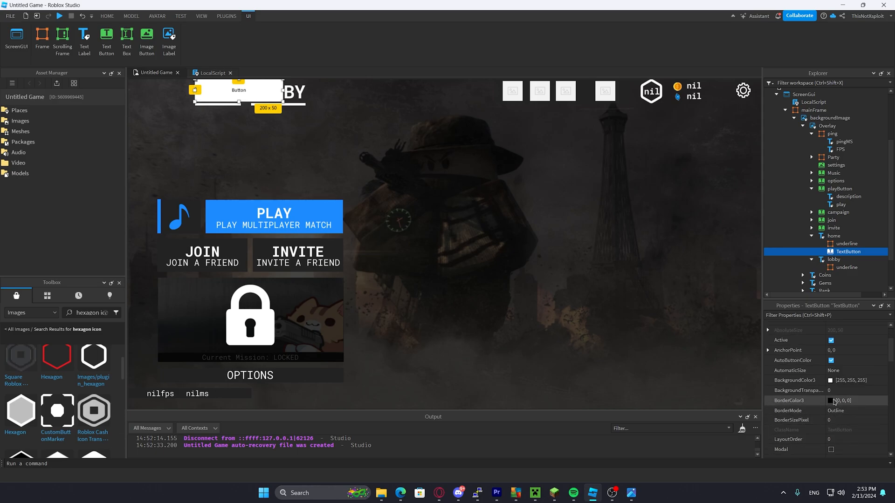
left_click(213, 73)
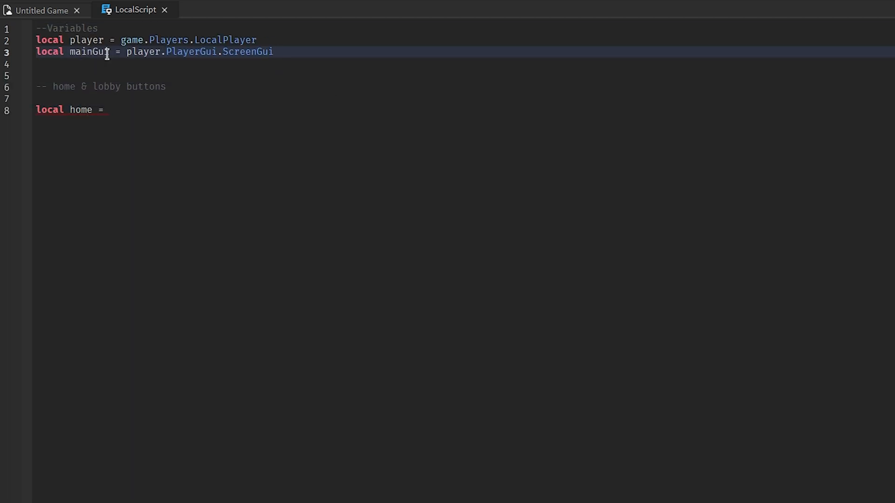
Define home and lobby variables and set lobby.underline.Visible to false
type(".mainFrame.backgroundImage.Overlay")
type("local ")
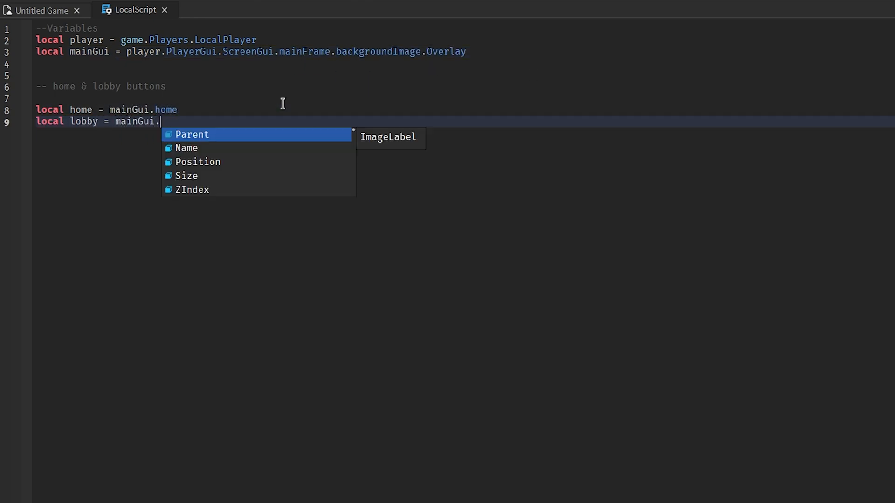
type("lobby")
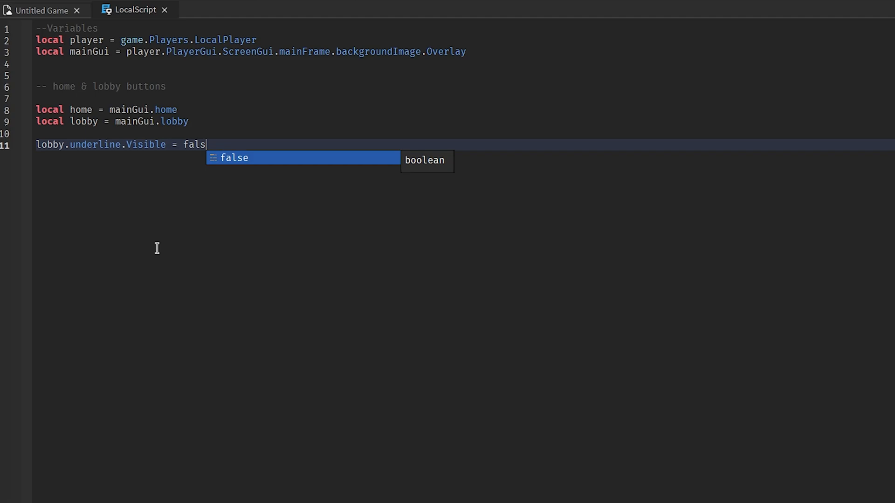
key("Return")
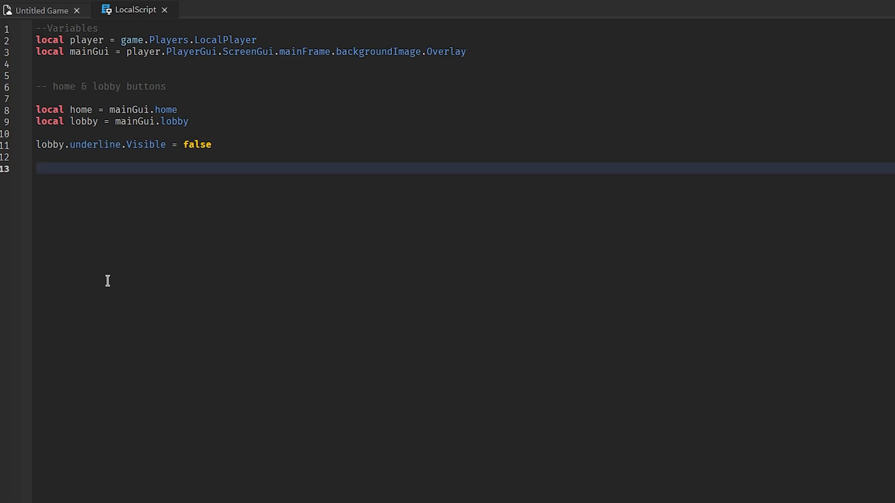
Write MouseButton1Click handlers that swap the underline between Home and Lobby
type("function")
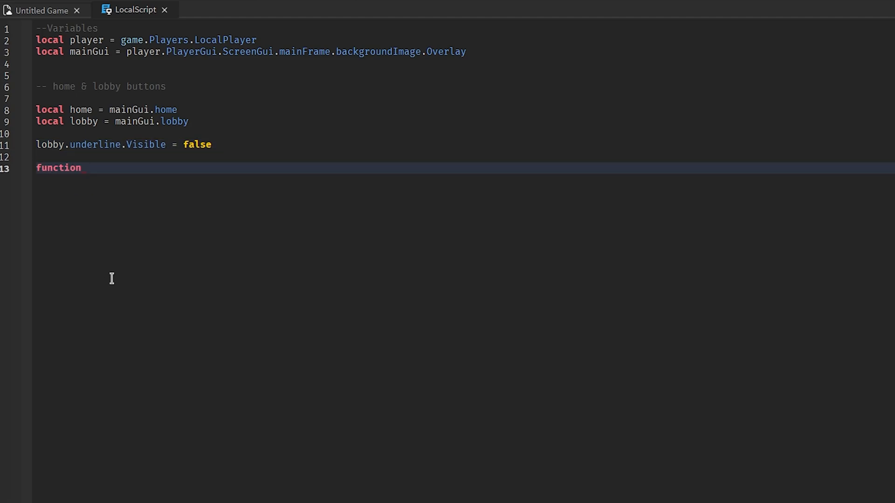
type("clickedLobby()")
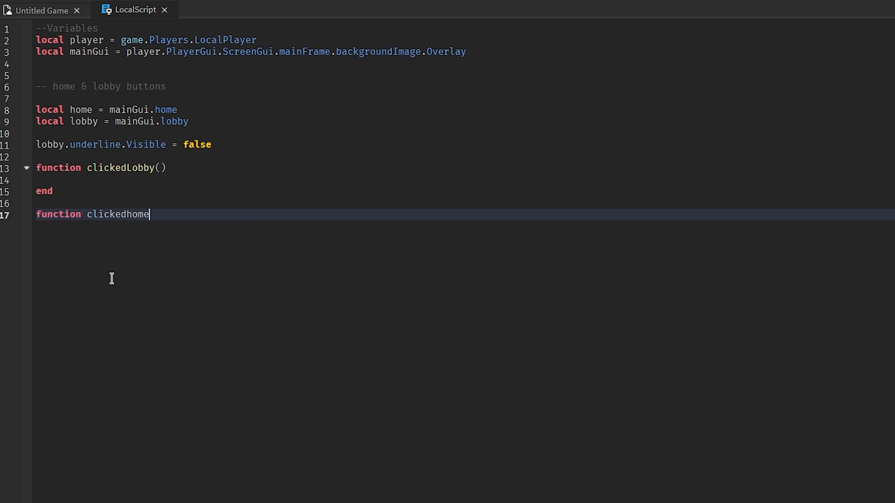
type("()")
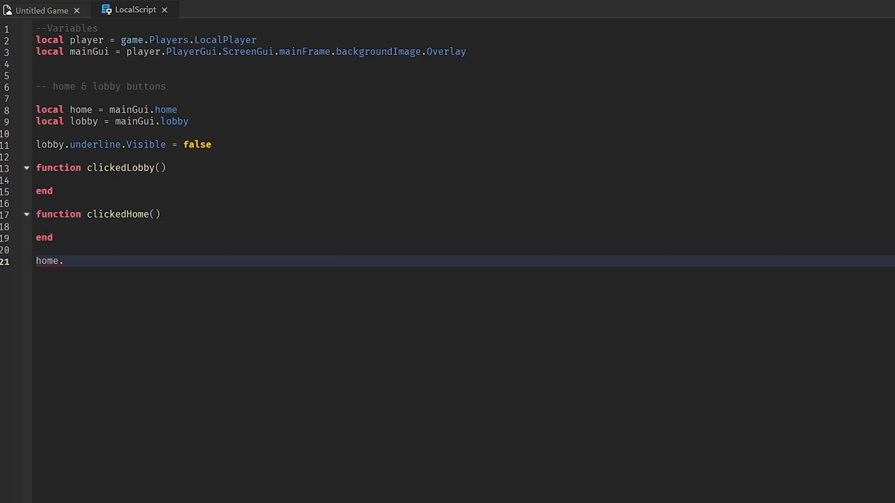
type("click.MouseButton1Click:Connect(function()")
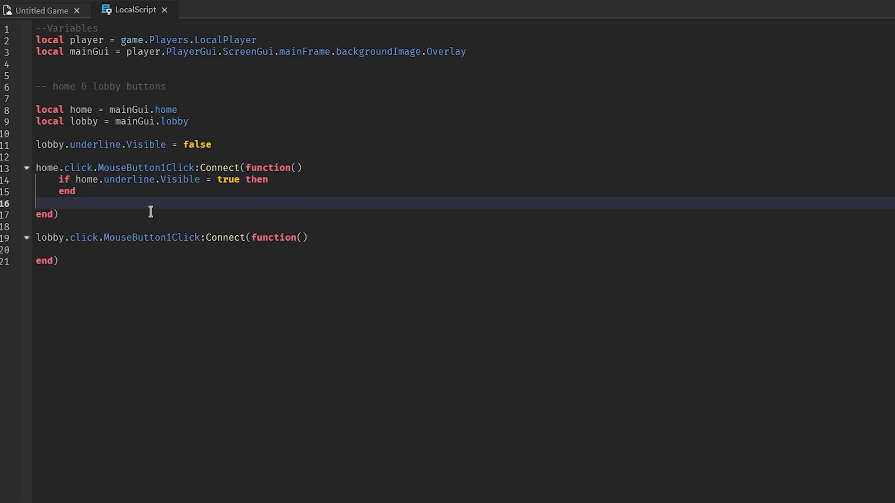
type("home.u")
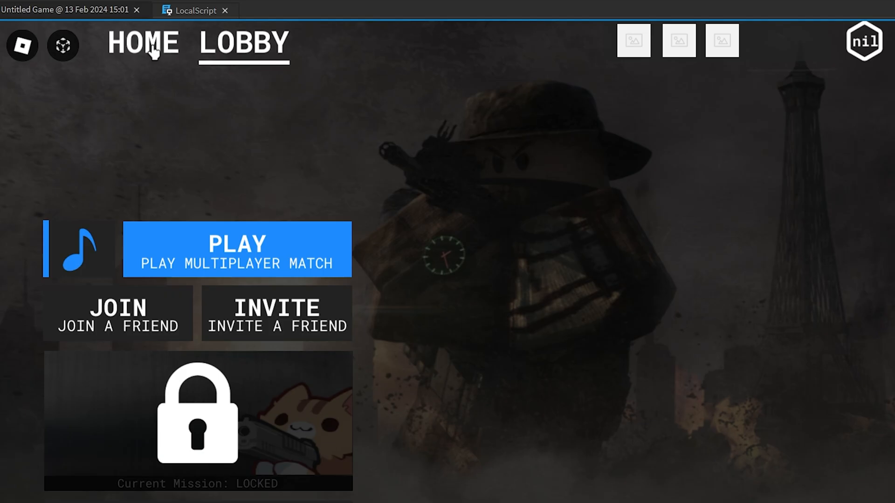
Add a 'we can add fancy animations later' comment and playtest the underline toggle
left_click(134, 10)
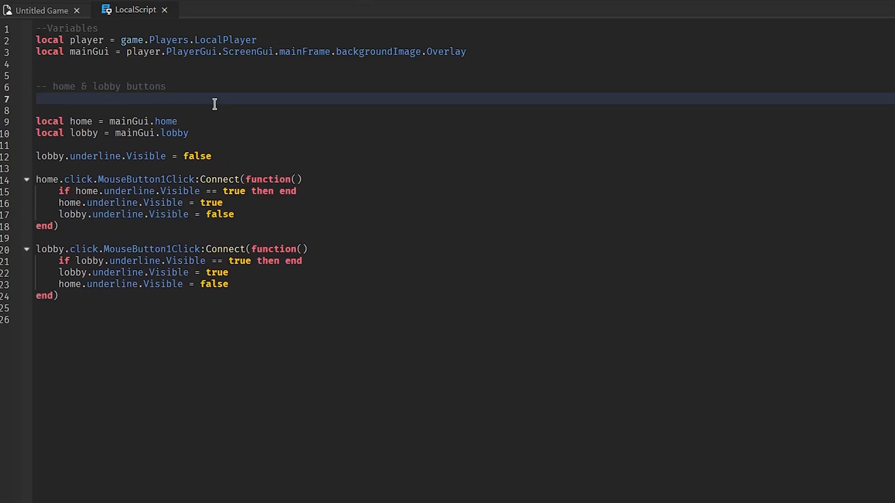
type("-- we can add fancy animations later")
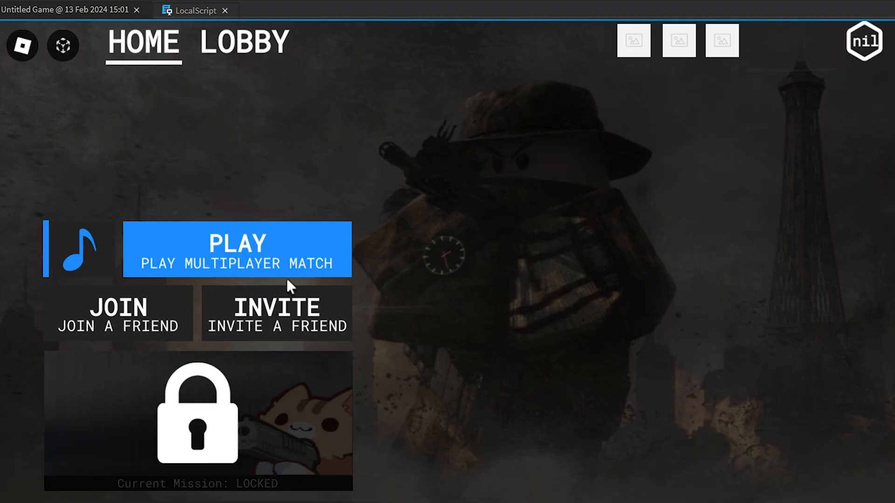
mouse_move(137, 74)
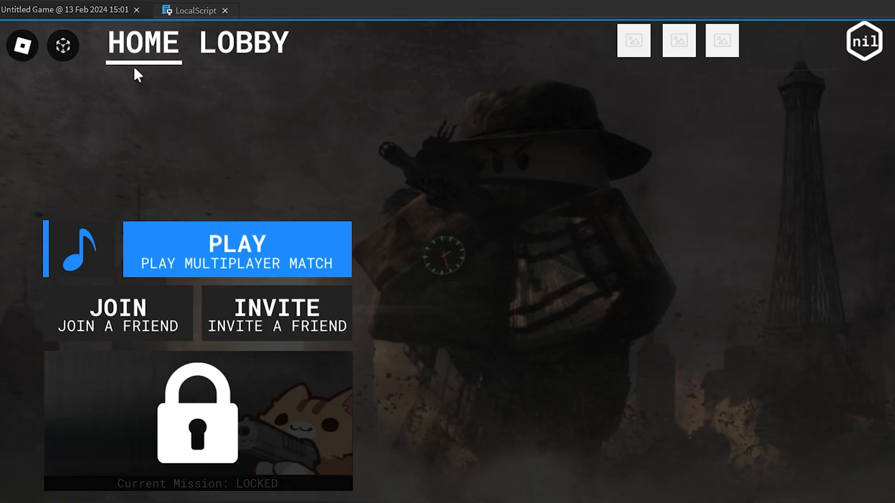
left_click(194, 10)
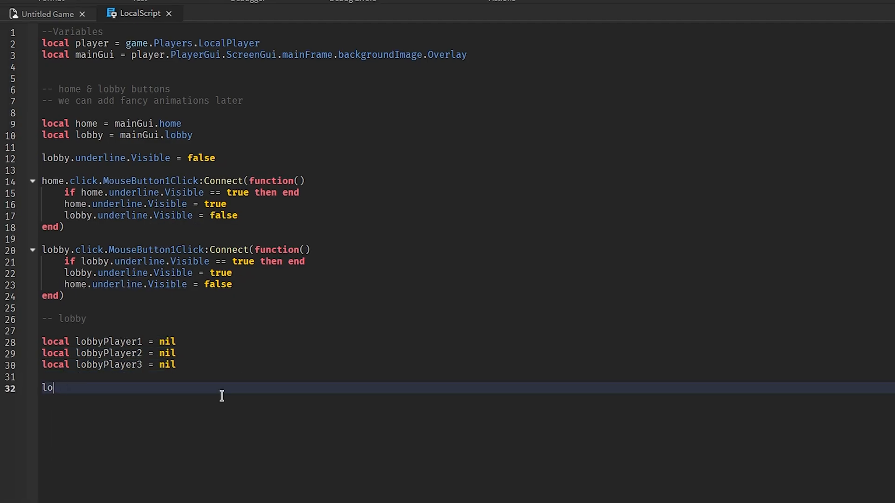
Define placeholderImage and set mainUser.Image to the headshot when ready, else the placeholder
type("cal placeholderImage = \"rbxassetid://\"")
type("loca")
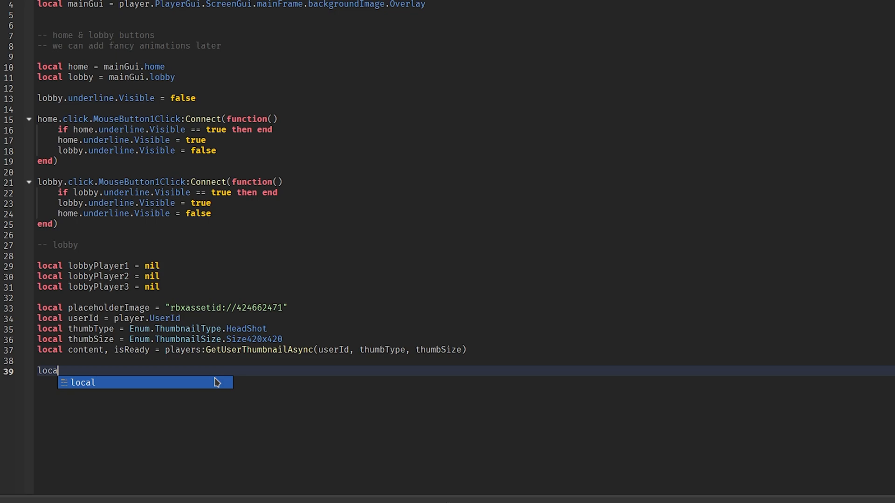
type("mainUser = mainGui.Party.mainuser")
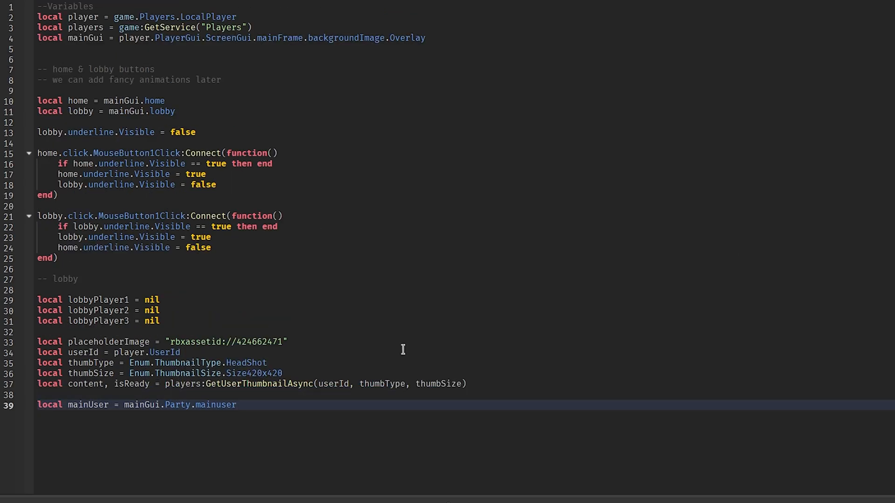
type("mainUser.Image = (isReady and content) or placeholderImage")
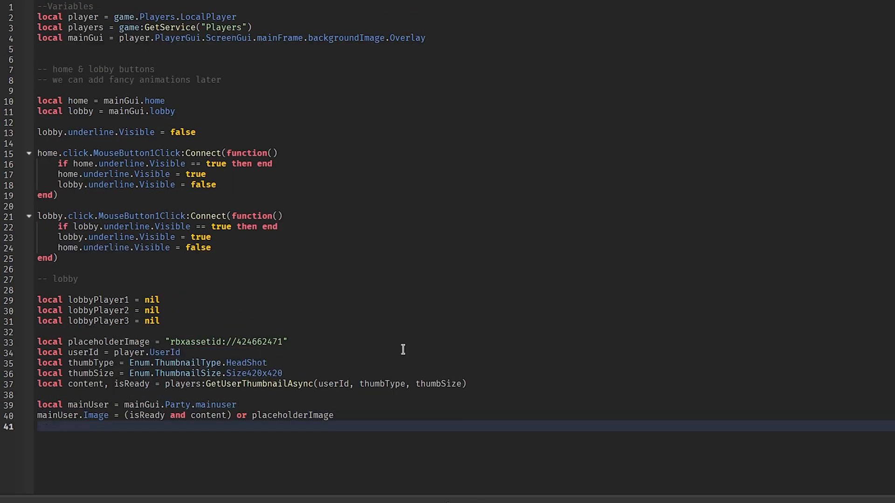
type("lobbyPlayer1 ~= nil then")
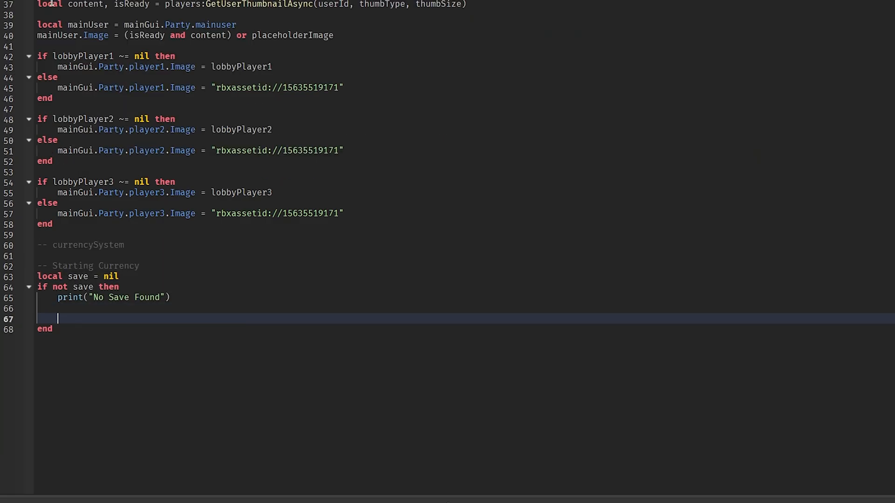
Add starting currency (100 coins, 100 gems, rank 1) and a five-second pingMS update loop
type("local startingRank = 1")
type("mainGui")
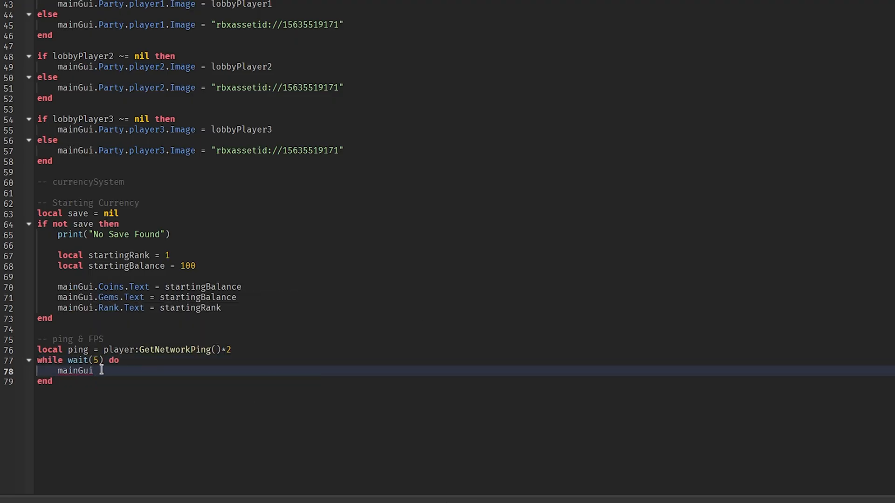
type(".ping.pingMS.Text = ping")
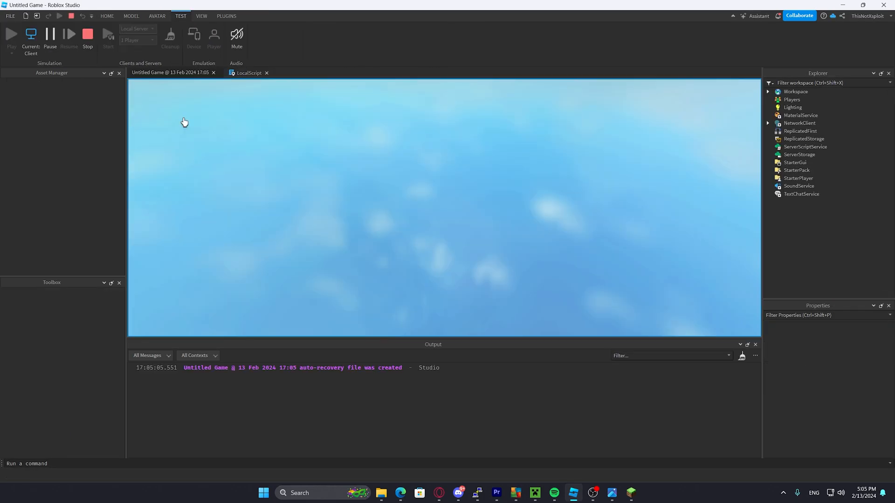
Play-test, try two Music Volume levels, then select the campaign card's Background image
left_click(30, 38)
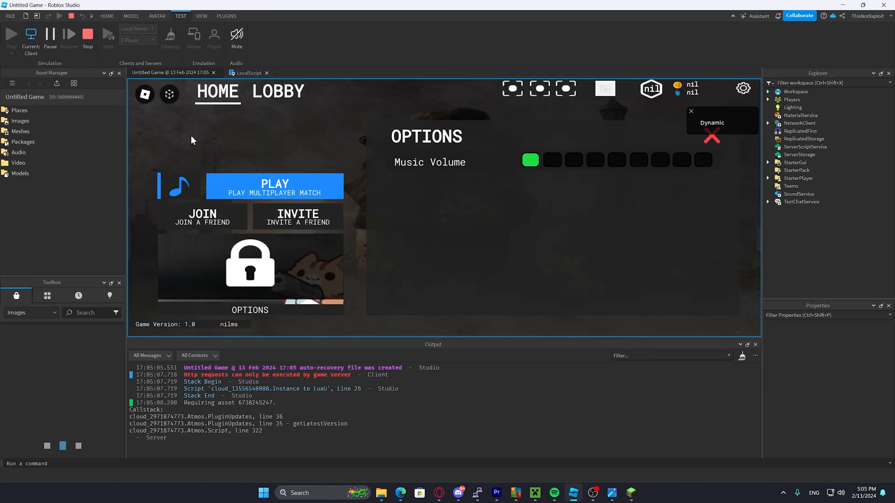
left_click(551, 160)
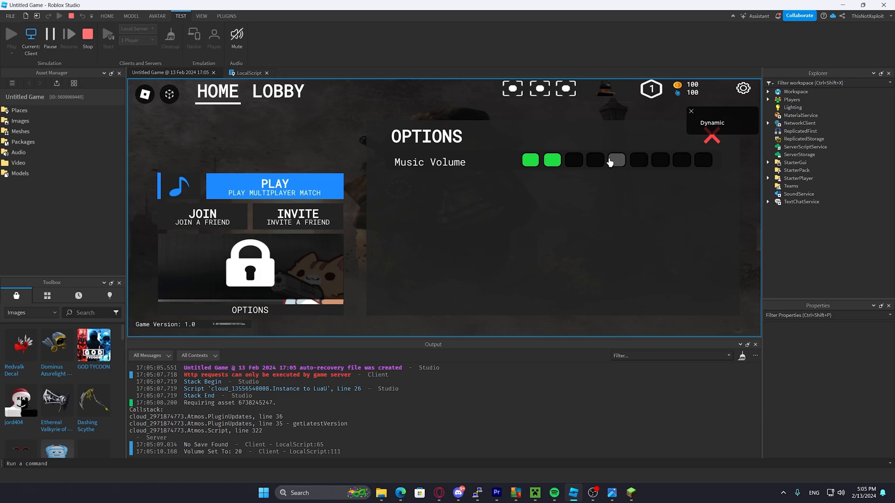
left_click(659, 160)
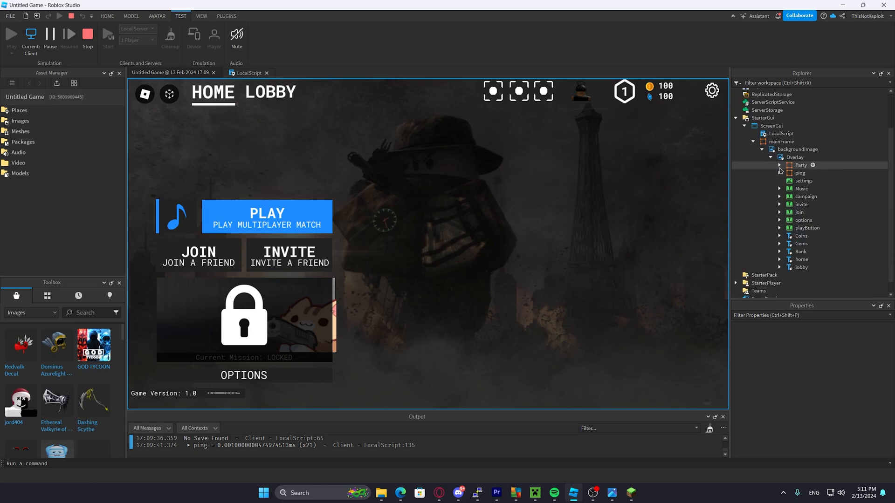
left_click(816, 212)
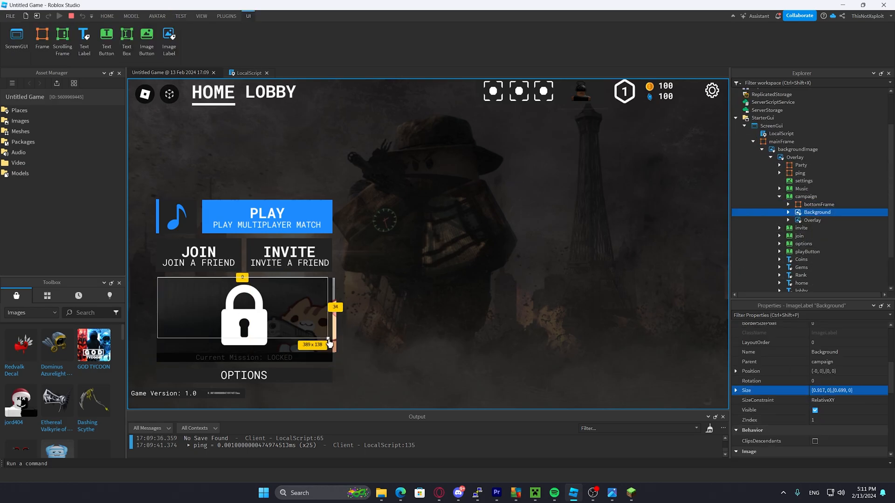